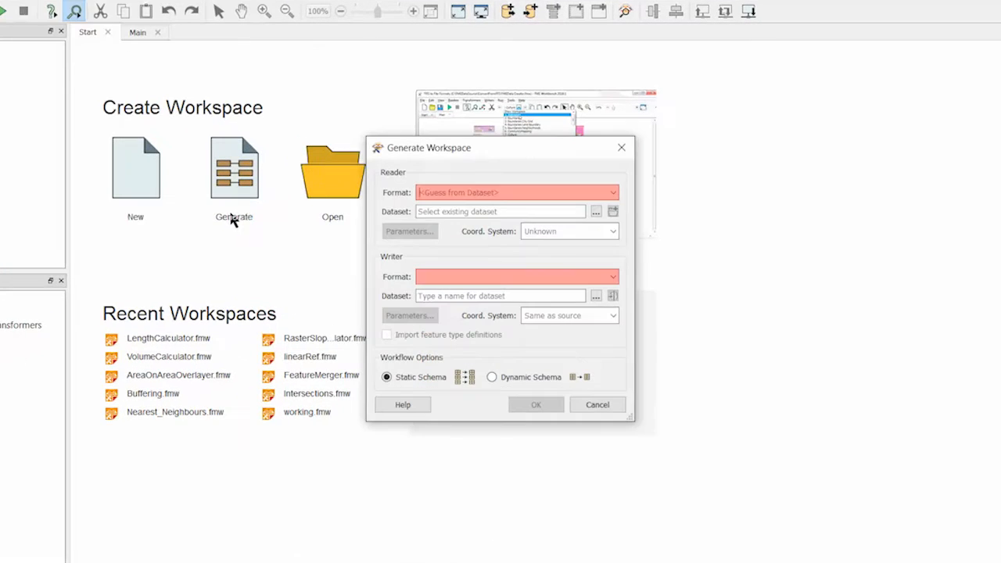
- Set the reader format to MapInfo TAB with Parks.tab as the source dataset
click(516, 192)
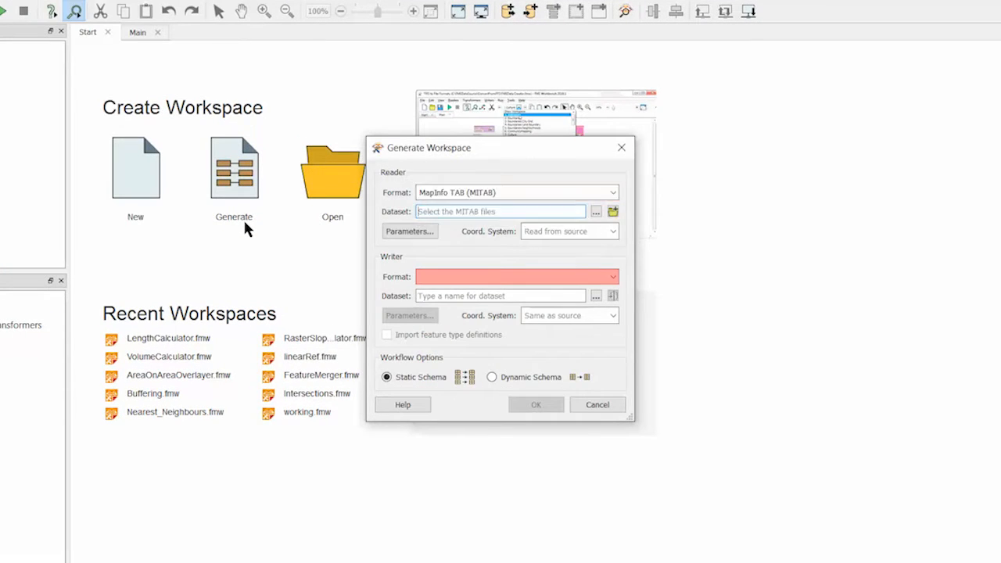
click(596, 212)
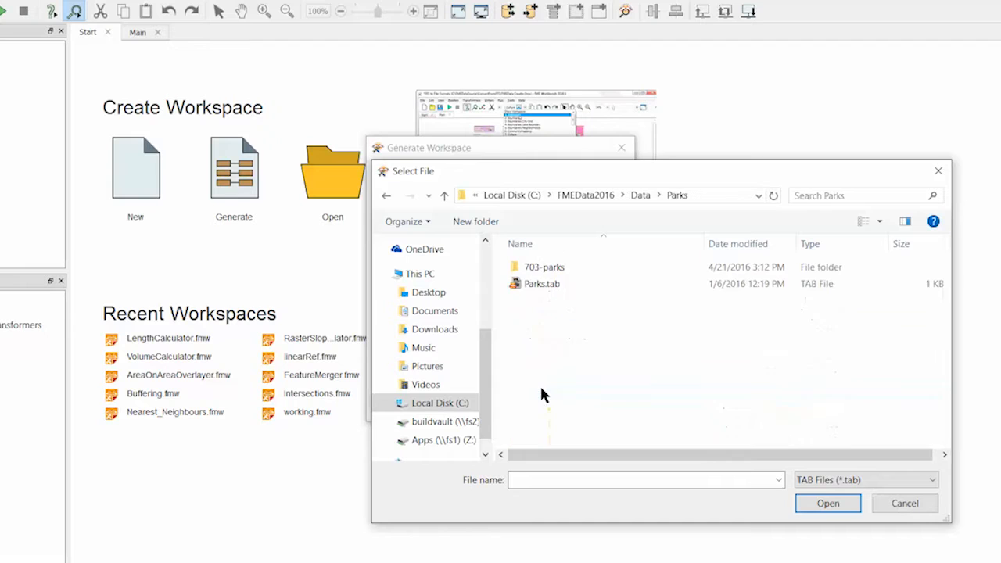
click(827, 502)
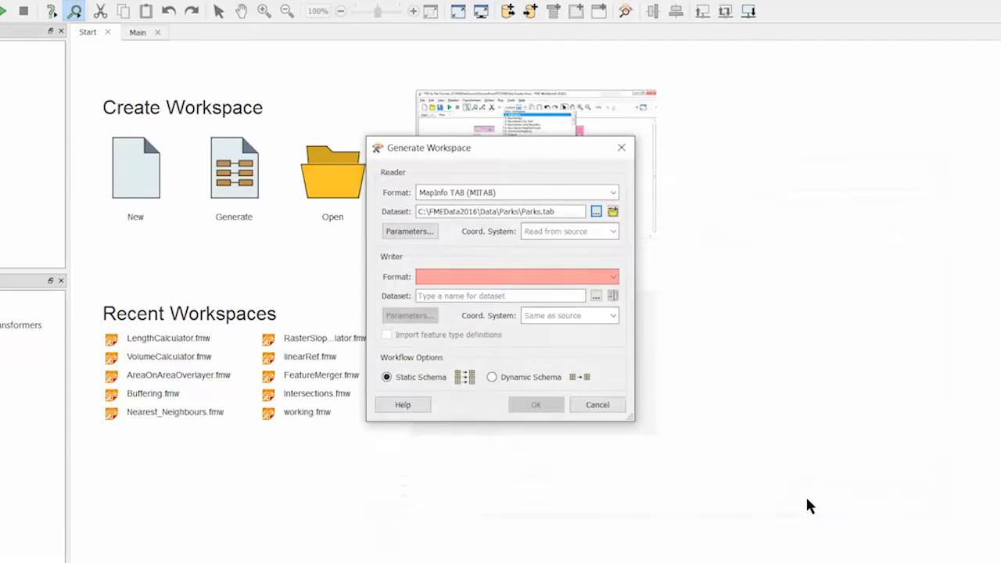
- Set the writer format to MapInfo TAB targeting C:\Temp and generate the workspace
text(mit)
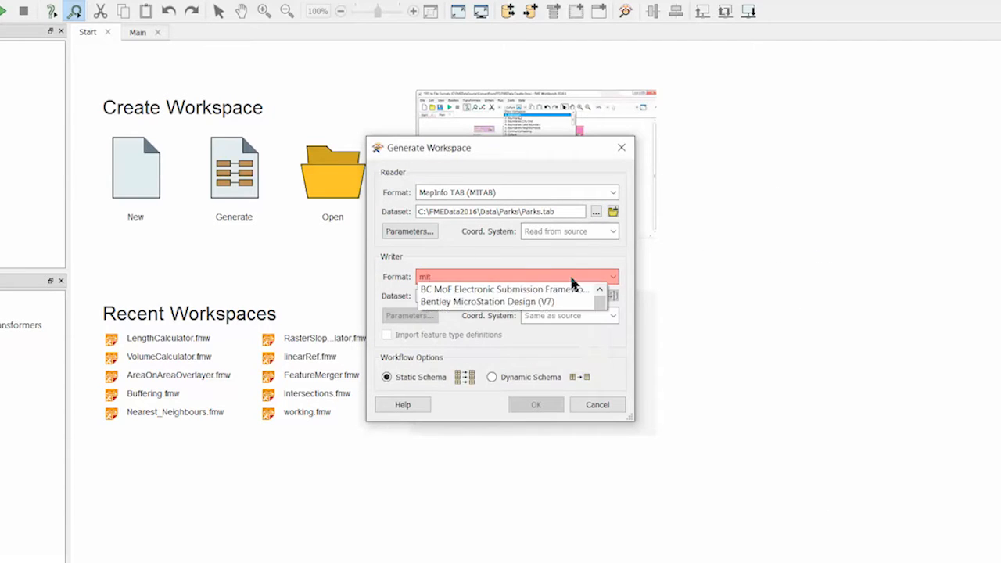
click(596, 211)
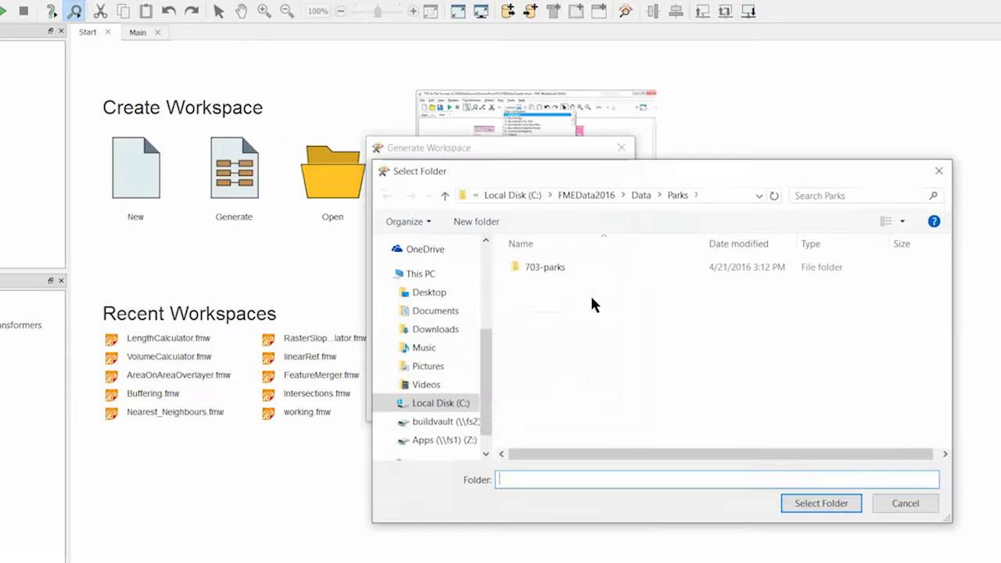
click(439, 402)
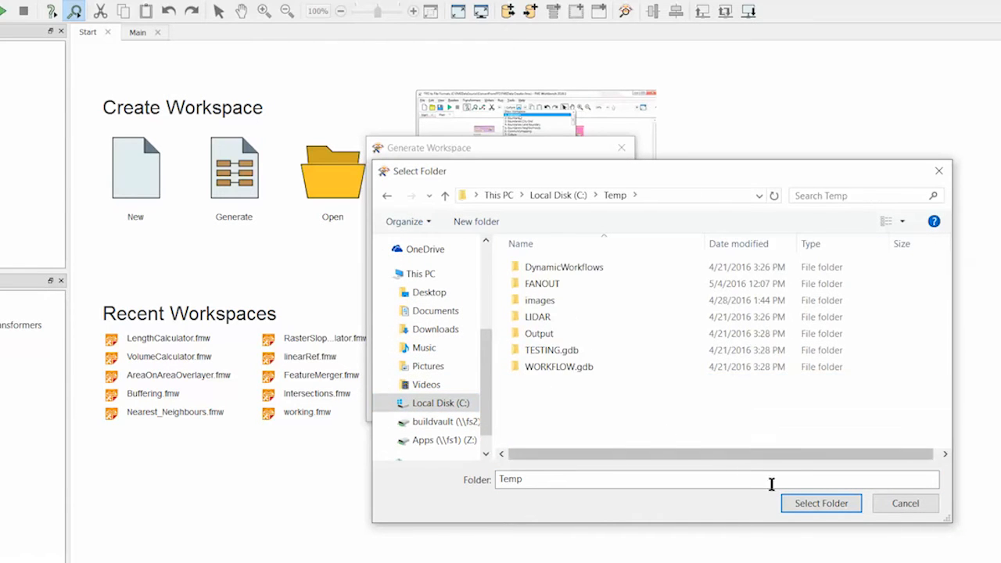
click(820, 502)
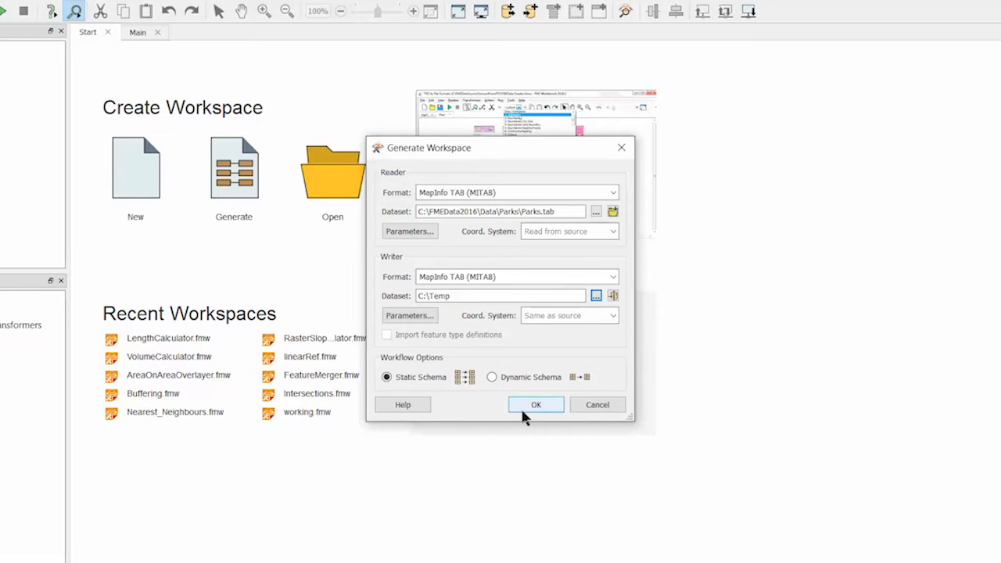
click(536, 404)
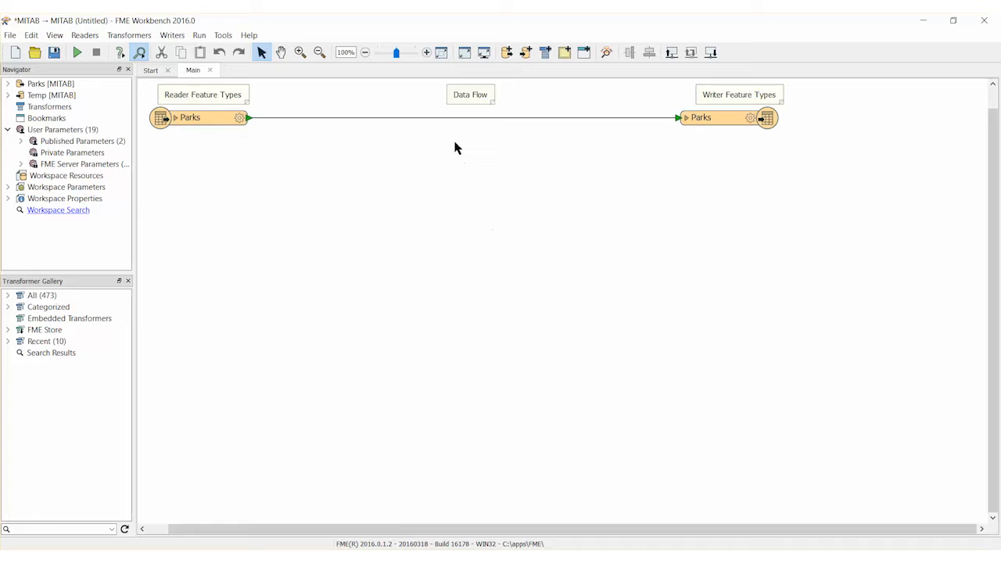
- Add an AreaCalculator whose Area Attribute is named ParkArea
text(areacal)
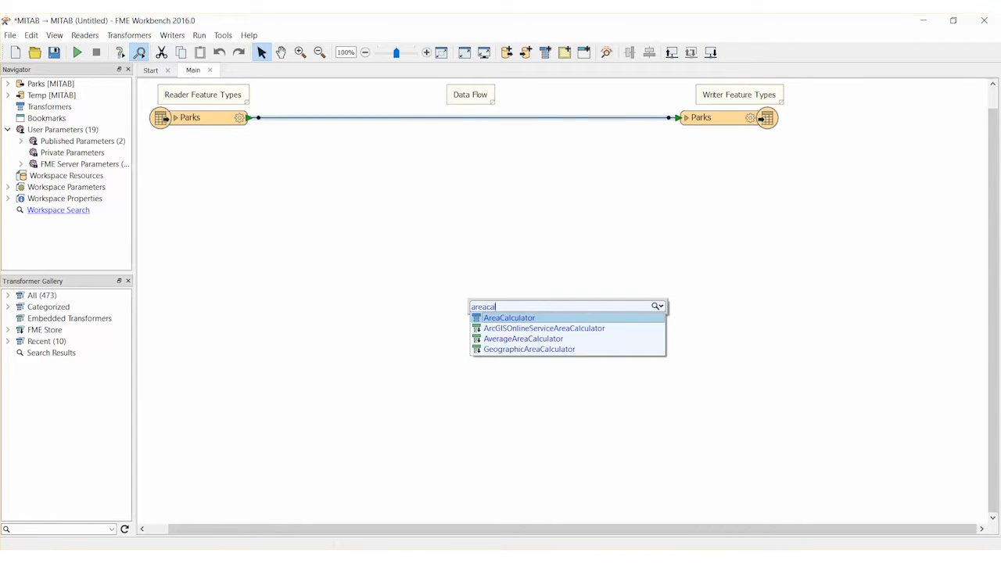
double_click(508, 317)
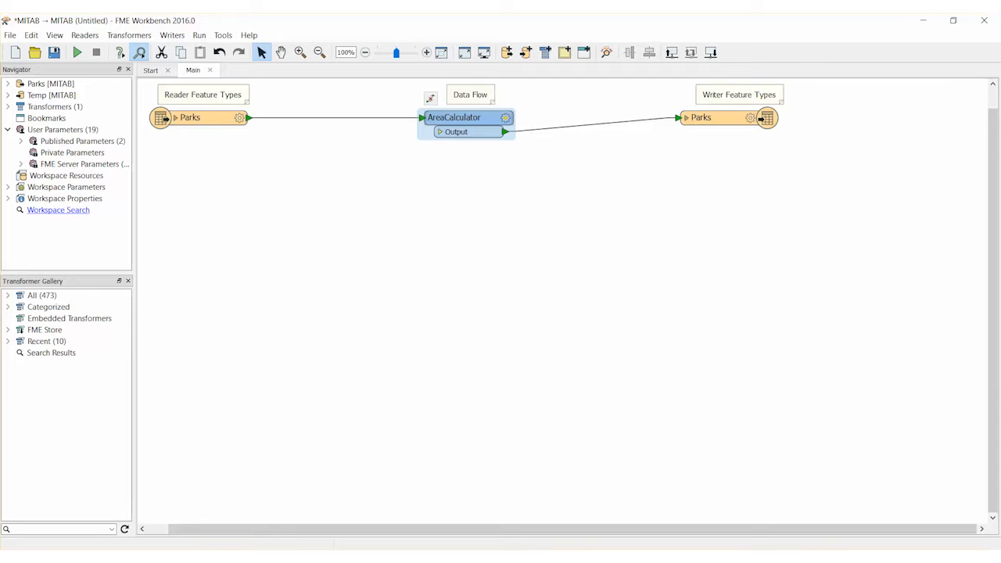
double_click(454, 117)
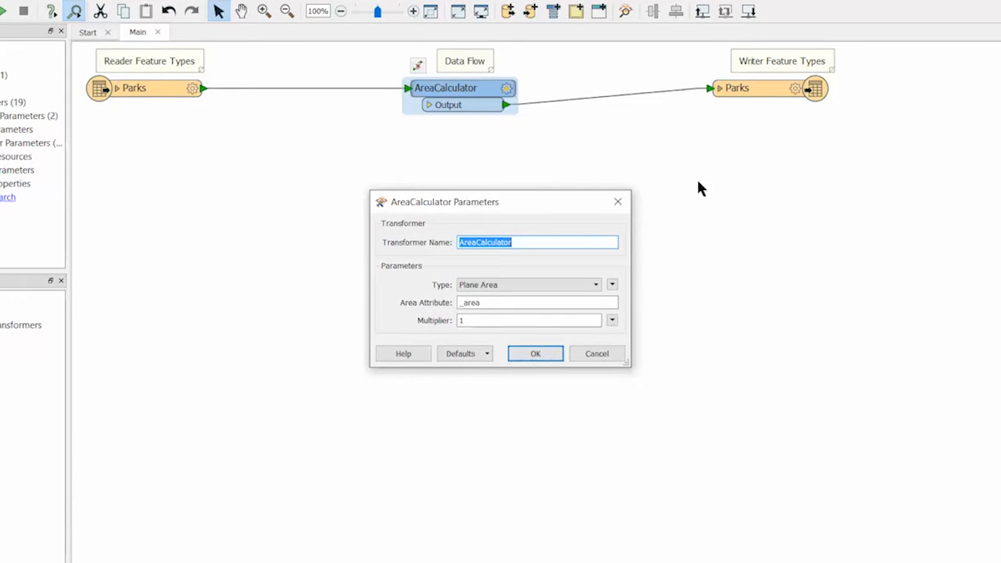
click(537, 302)
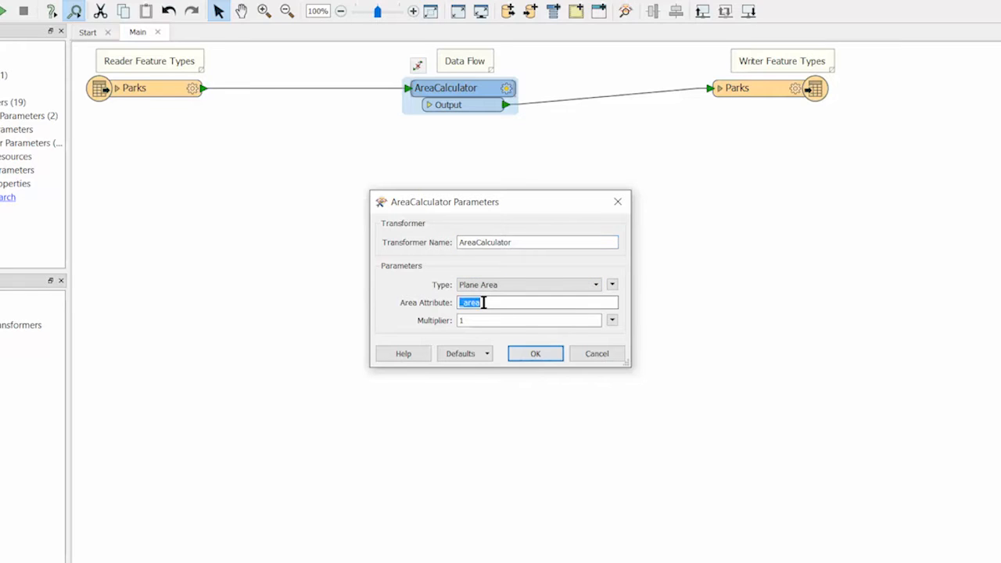
text(ParkA)
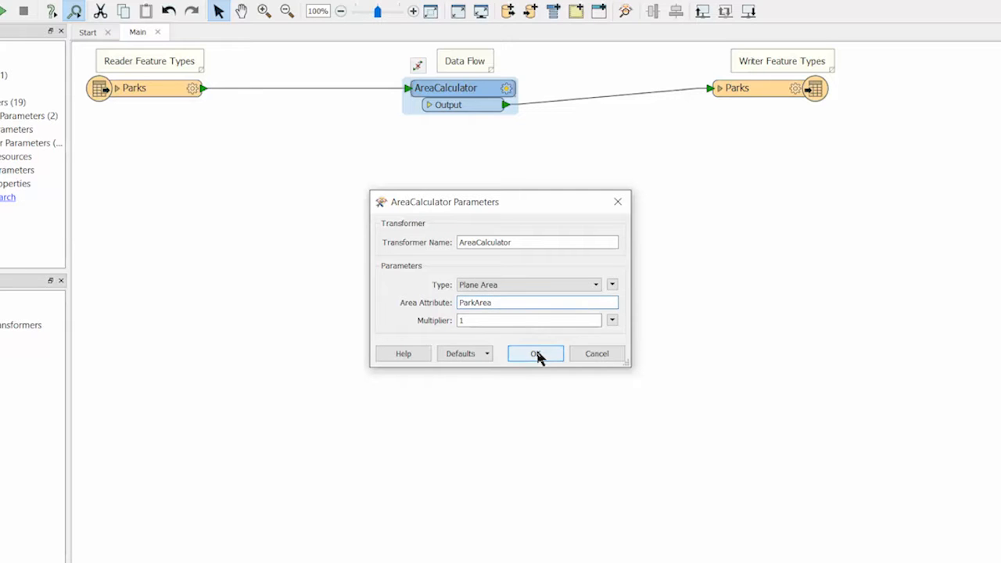
click(535, 353)
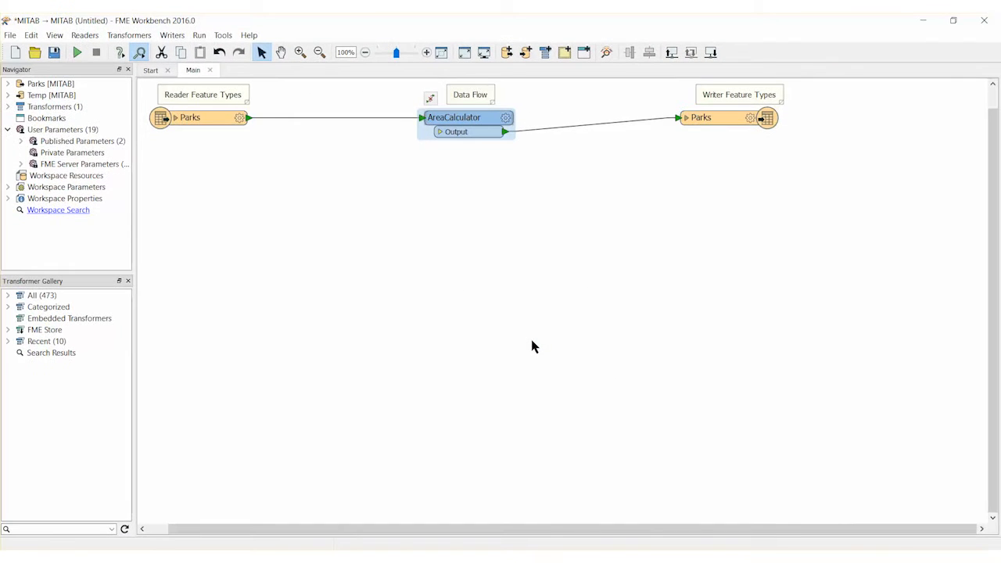
click(704, 118)
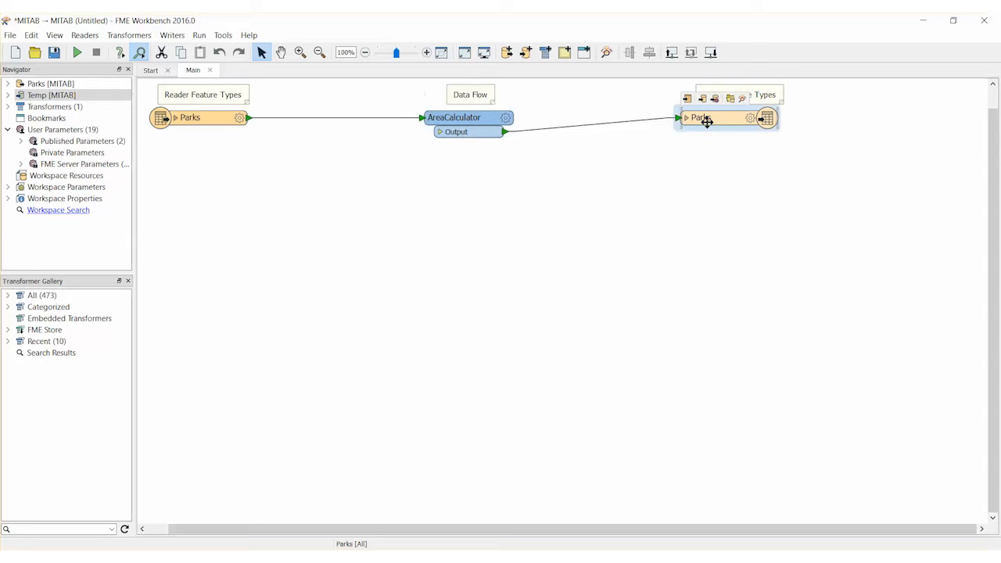
- Add a ParkArea user attribute of type float to the Parks writer feature type
double_click(706, 118)
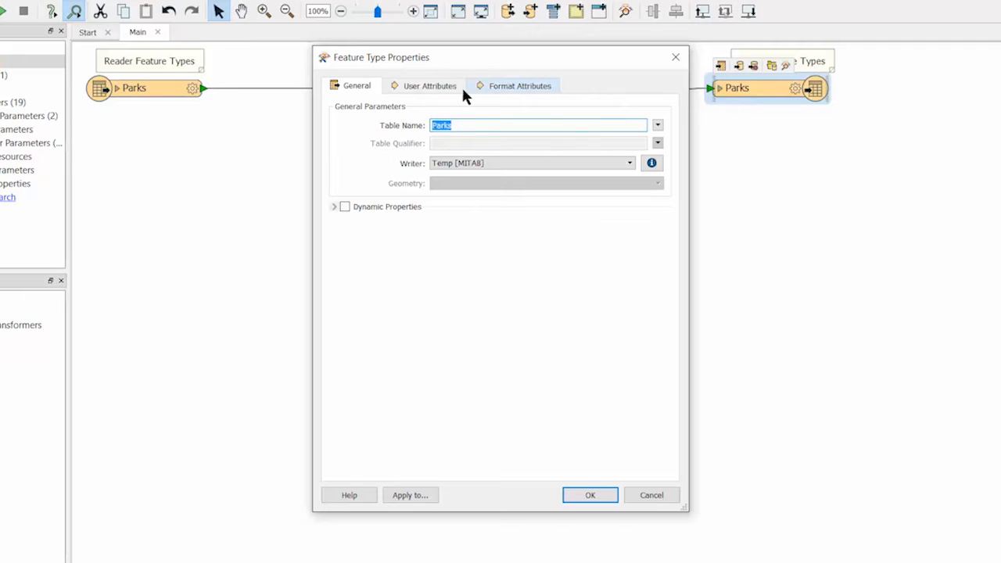
click(429, 85)
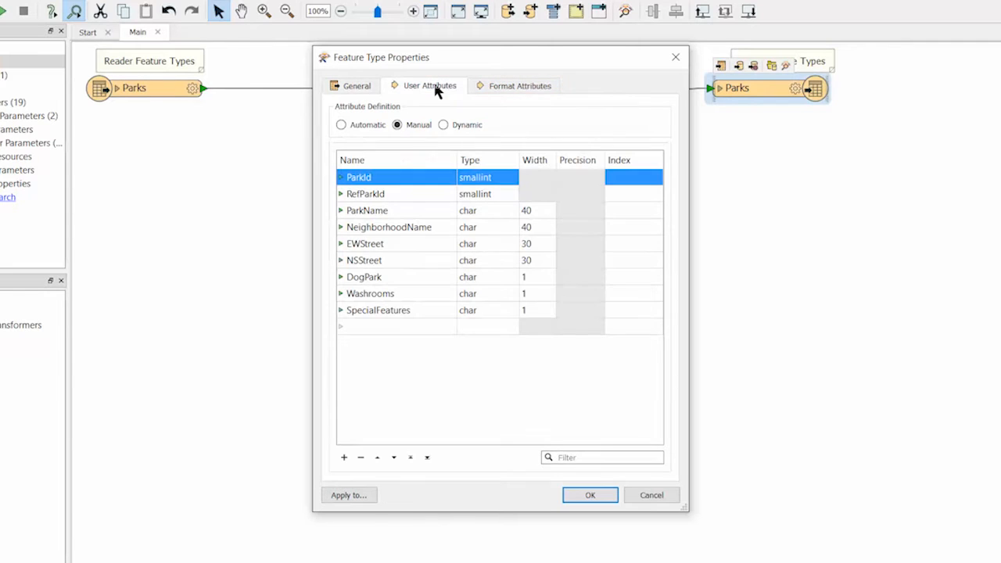
click(343, 457)
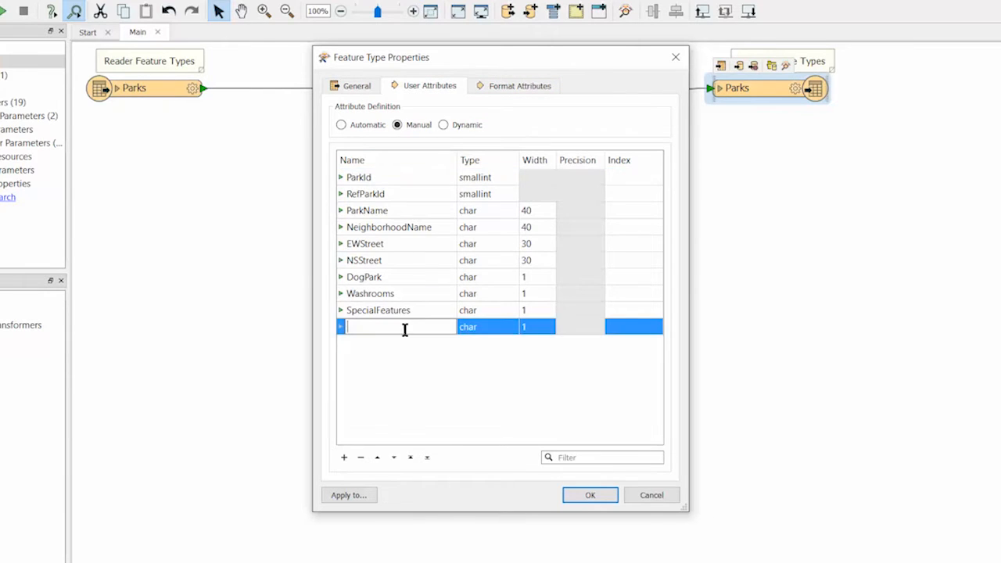
text(ParkArea)
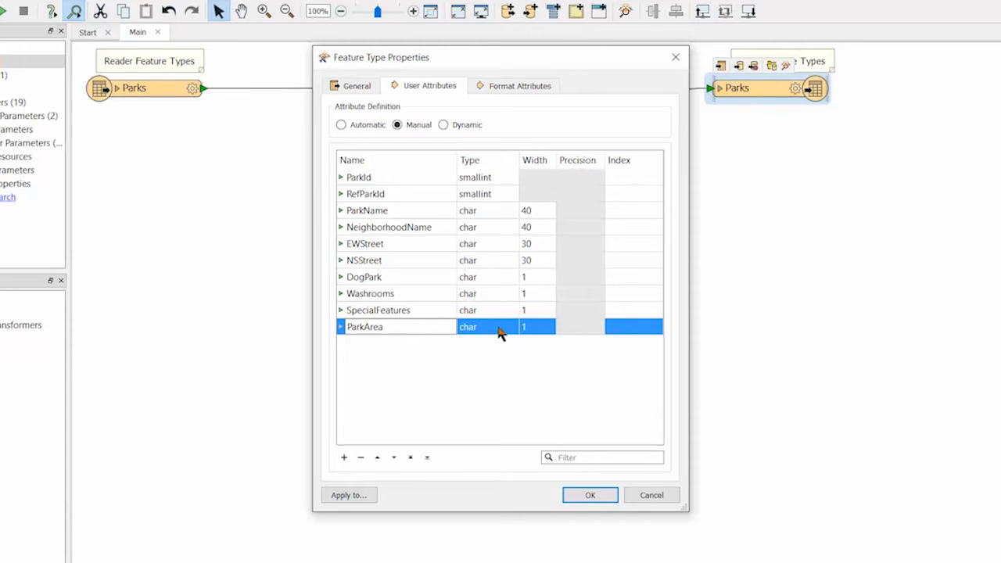
click(512, 326)
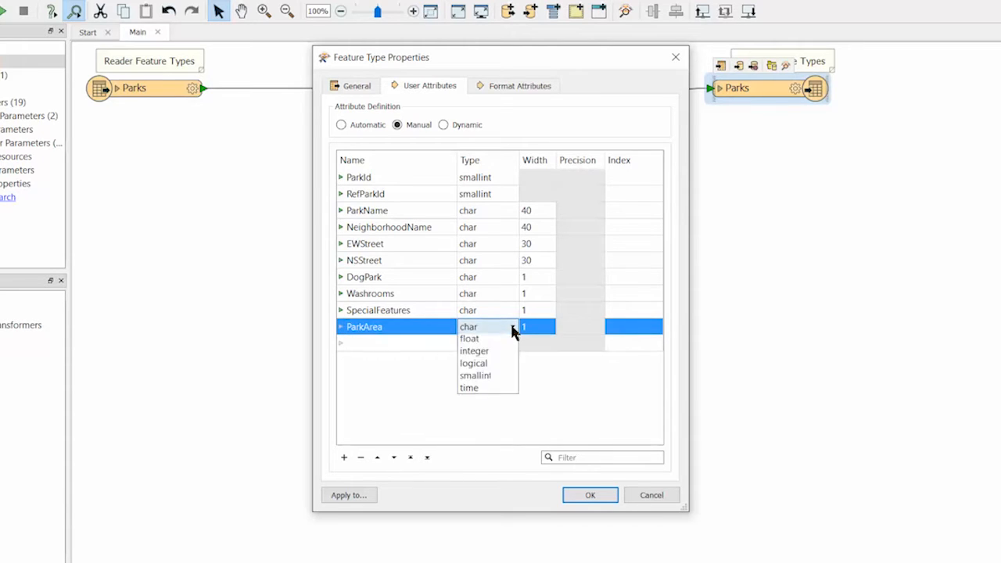
click(469, 337)
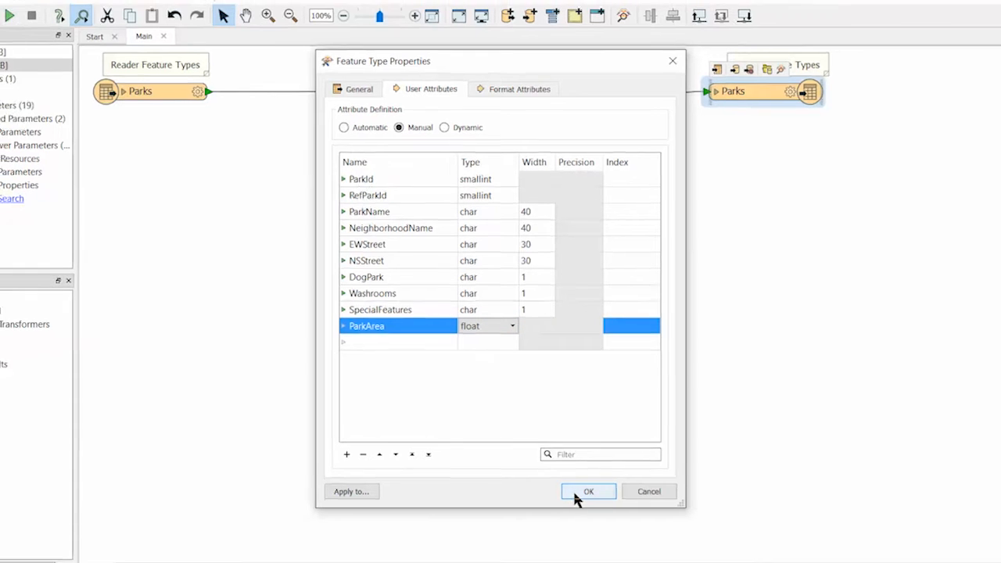
click(588, 491)
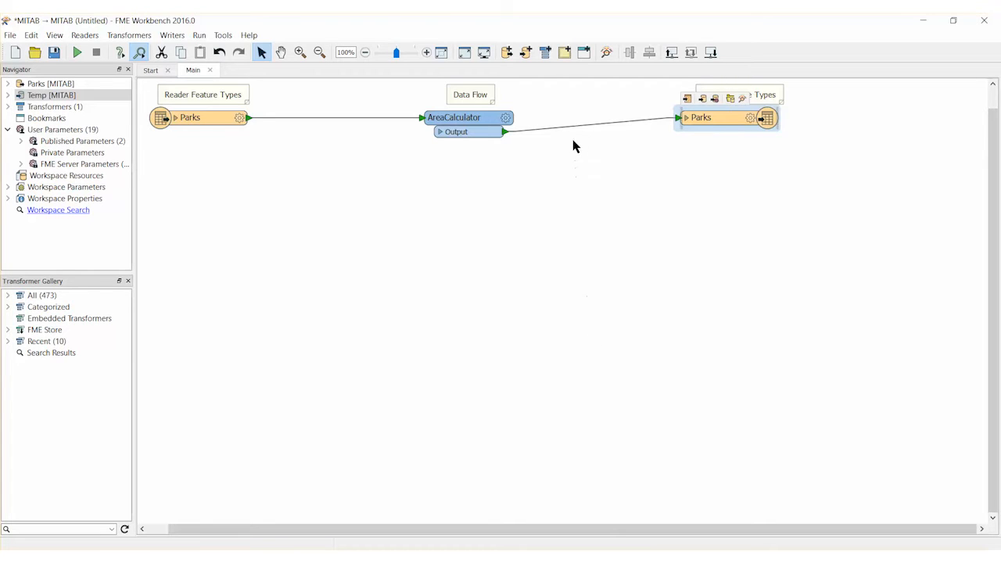
- Insert an AttributeRounder on the link between AreaCalculator and the Parks writer
drag(504, 132, 679, 117)
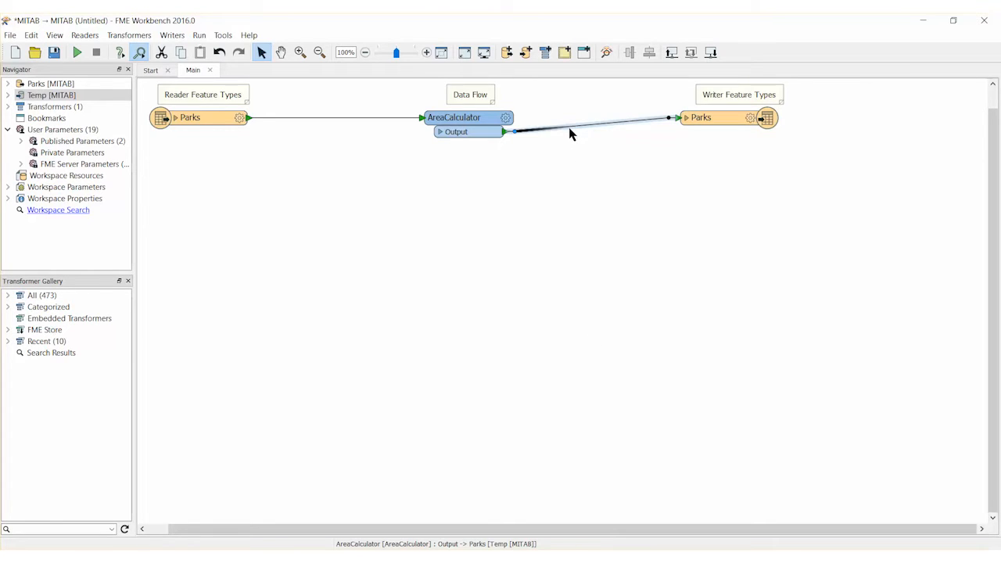
text(attributer)
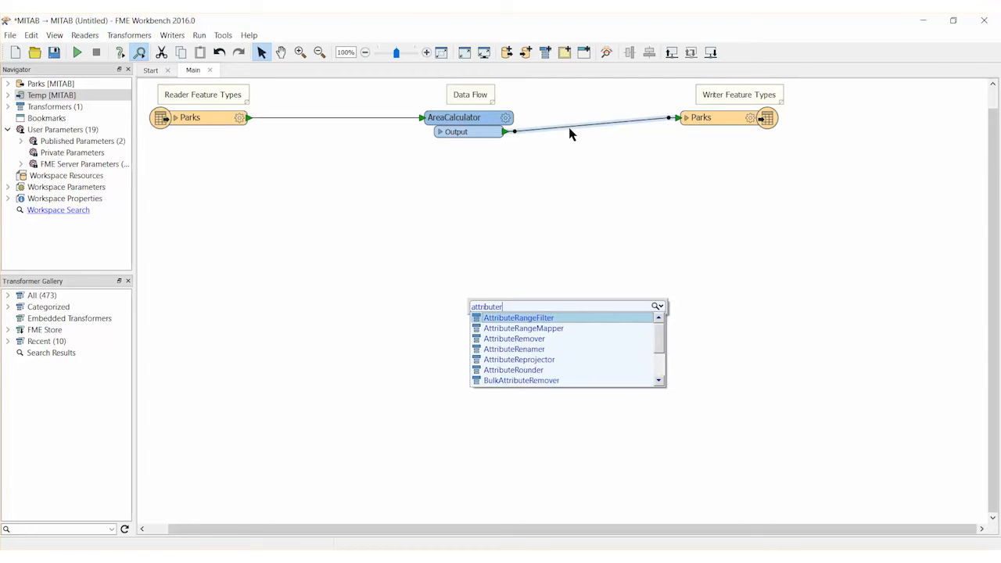
double_click(513, 370)
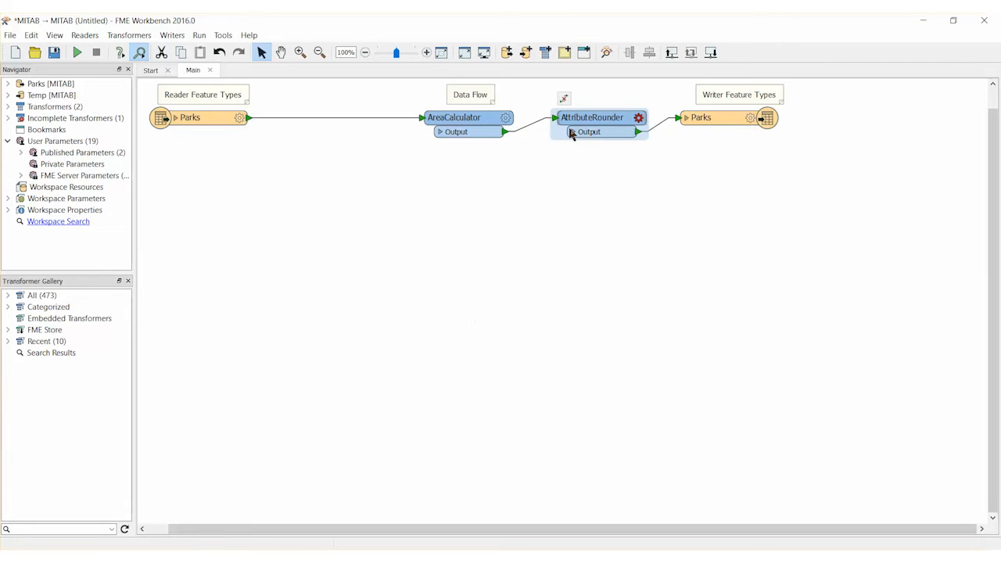
- Set the AttributeRounder to round ParkArea to 3 decimal places
double_click(591, 118)
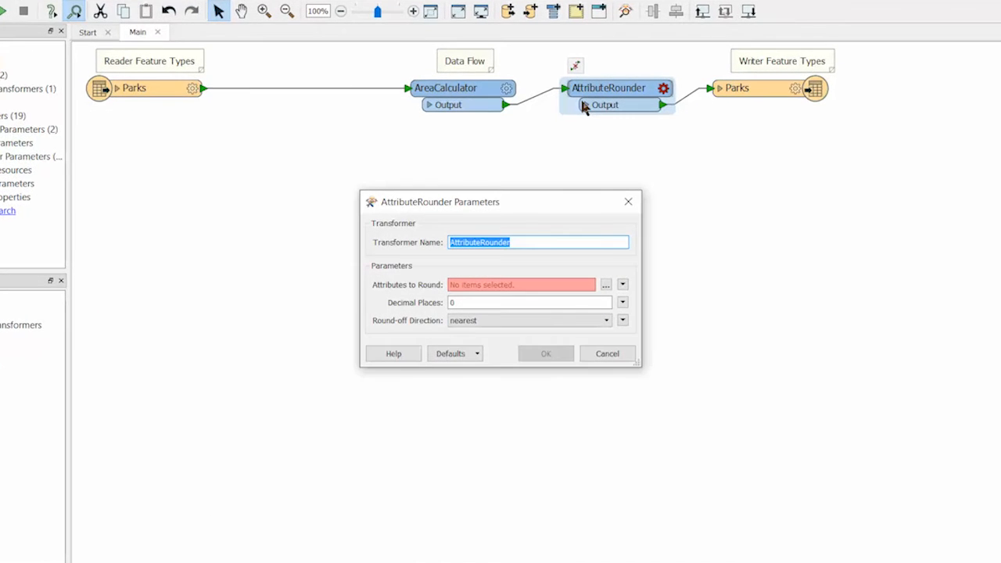
click(623, 284)
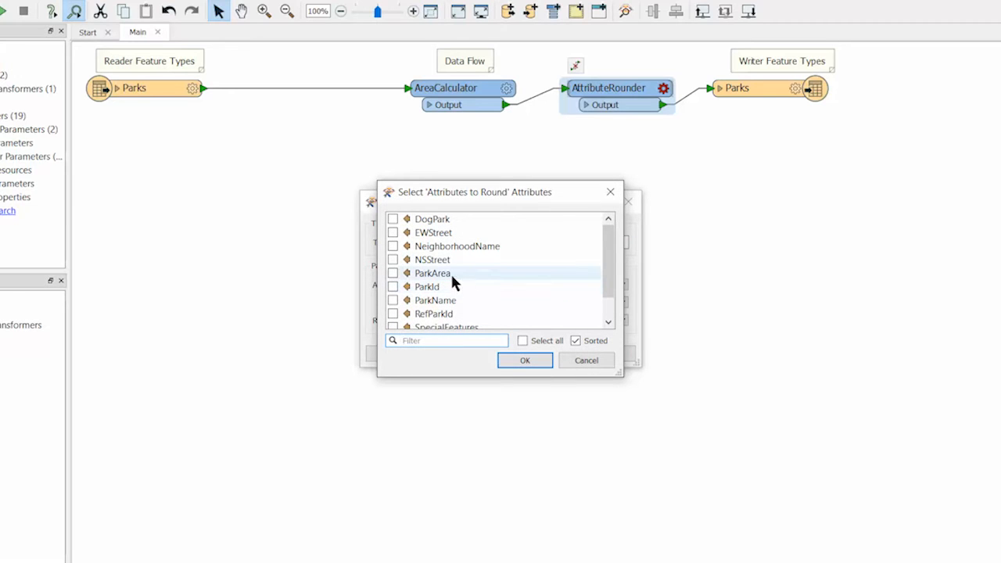
click(393, 273)
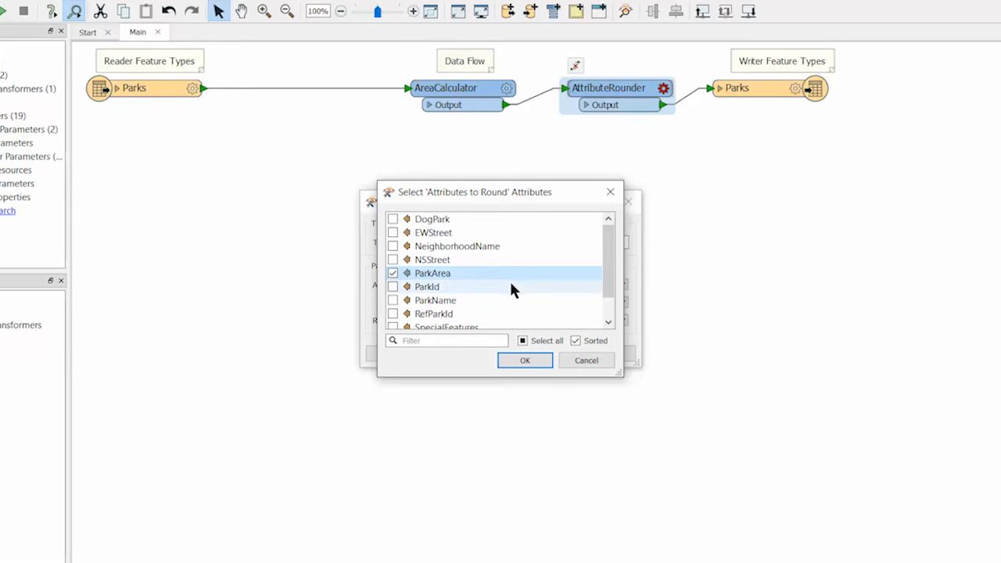
click(525, 359)
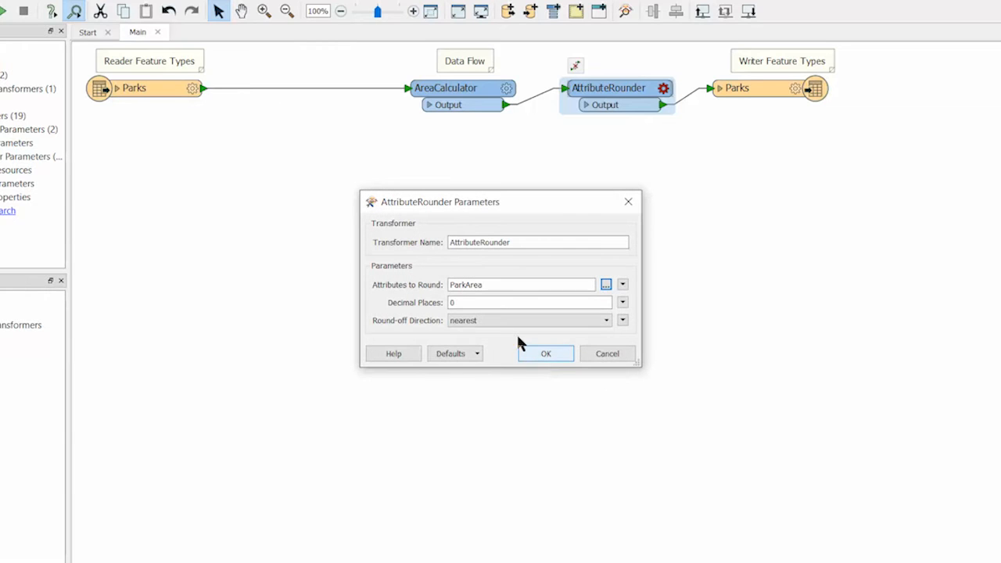
text(3)
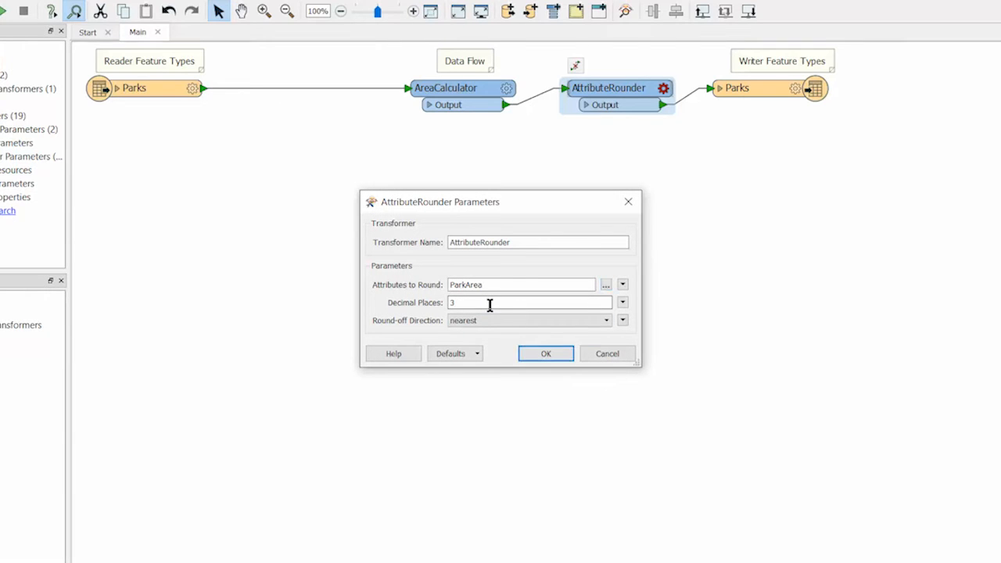
click(546, 353)
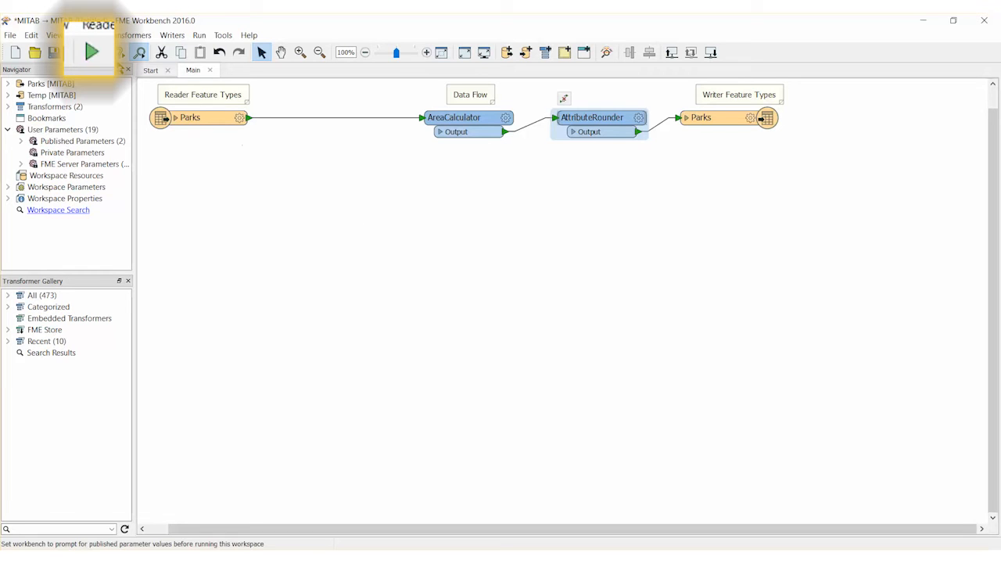
- Run the translation, inspect the Parks output, and select a park in Data Inspector
click(91, 52)
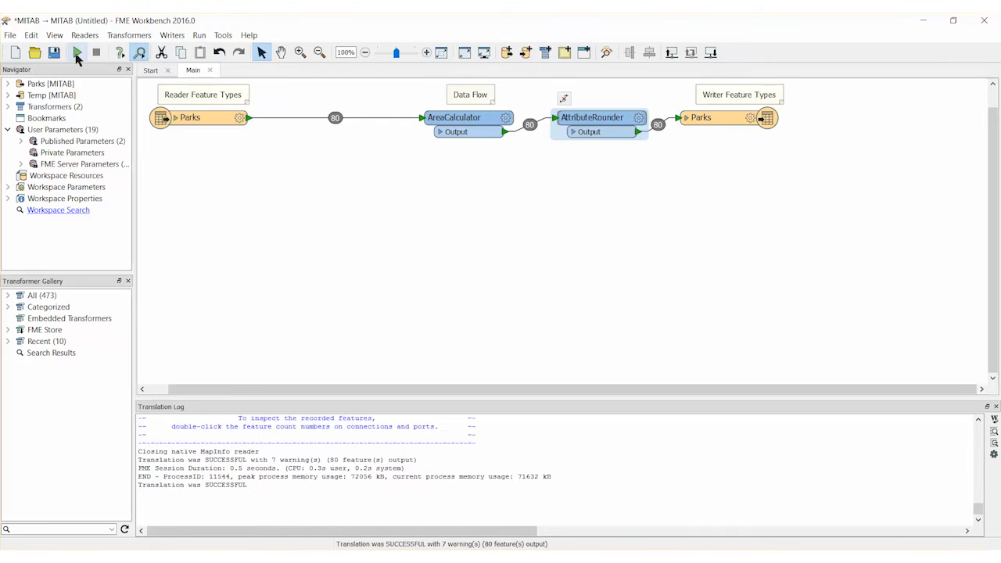
click(700, 118)
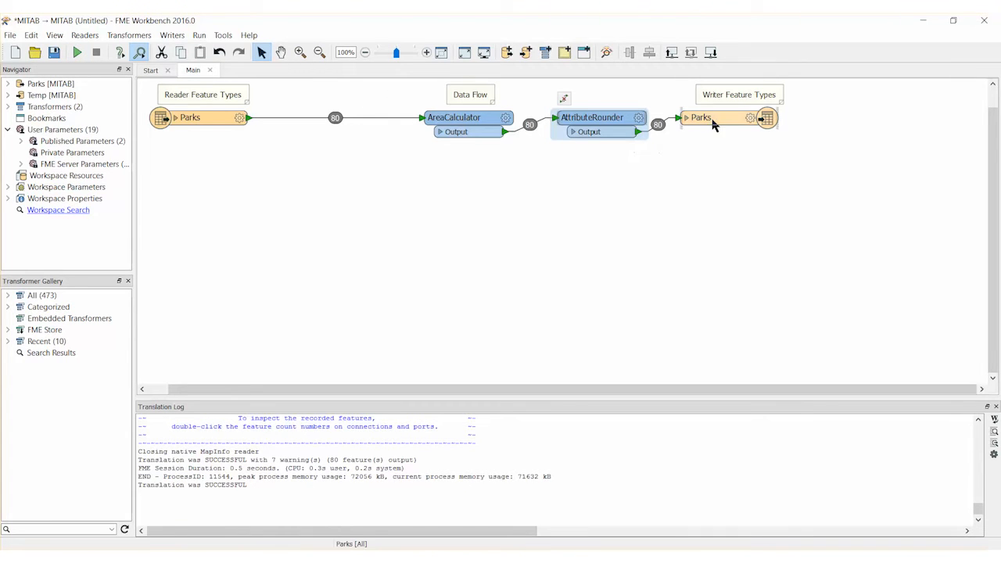
right_click(700, 118)
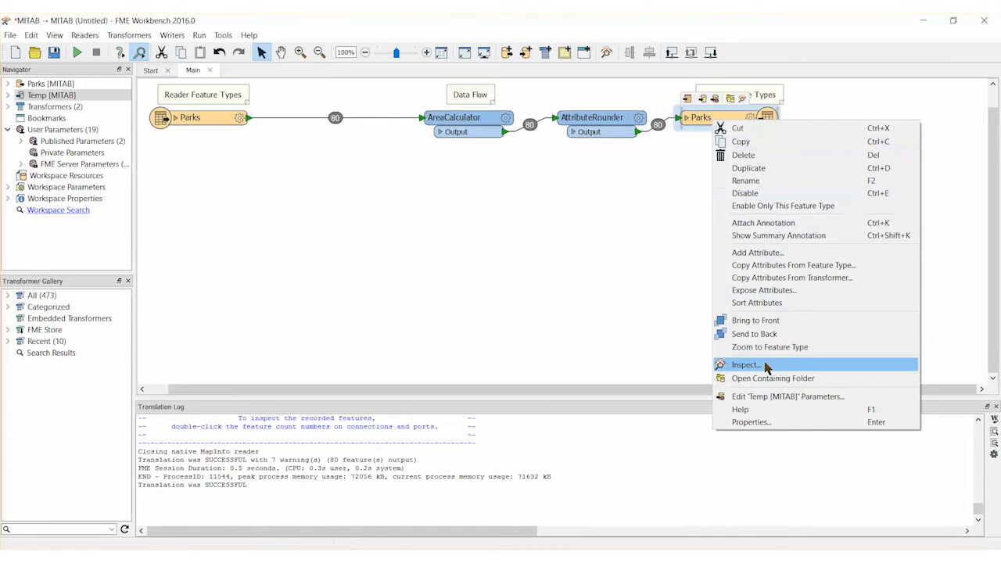
click(745, 365)
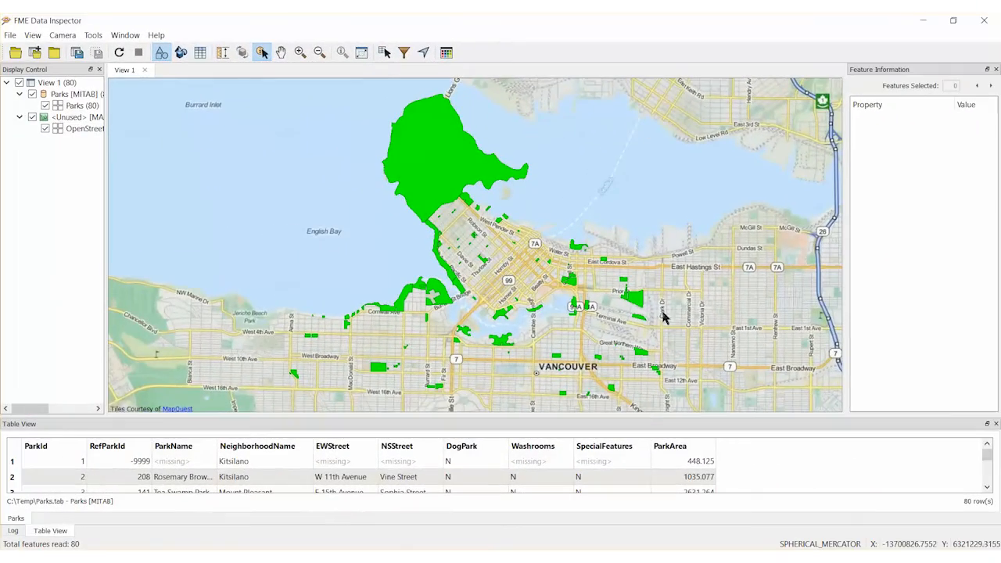
click(635, 299)
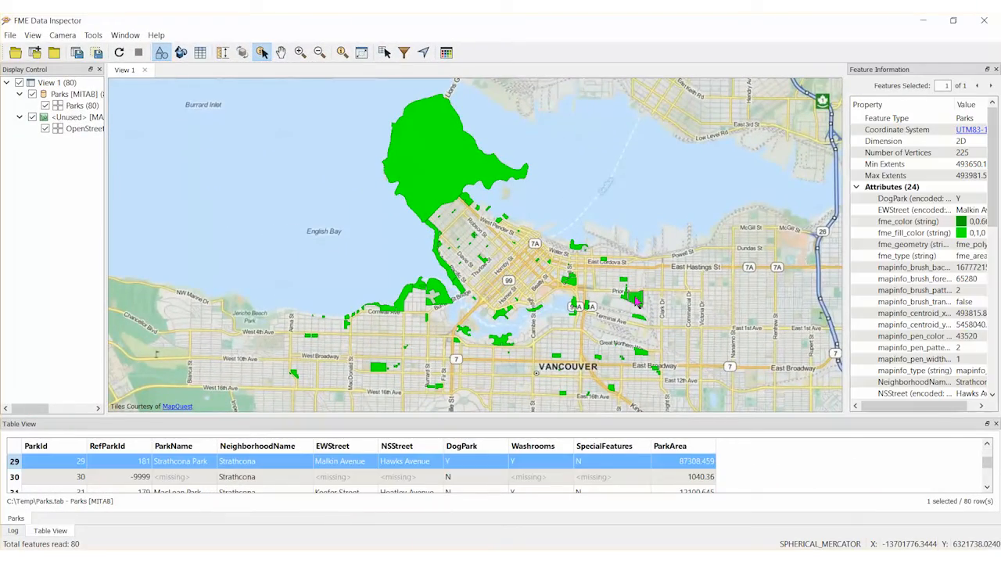